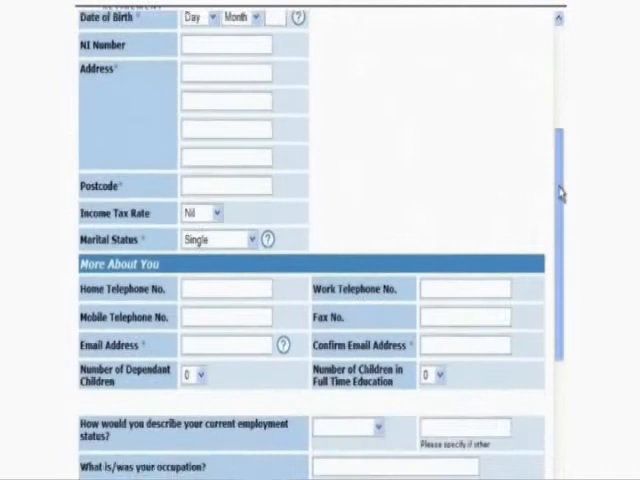
scroll("down", 3)
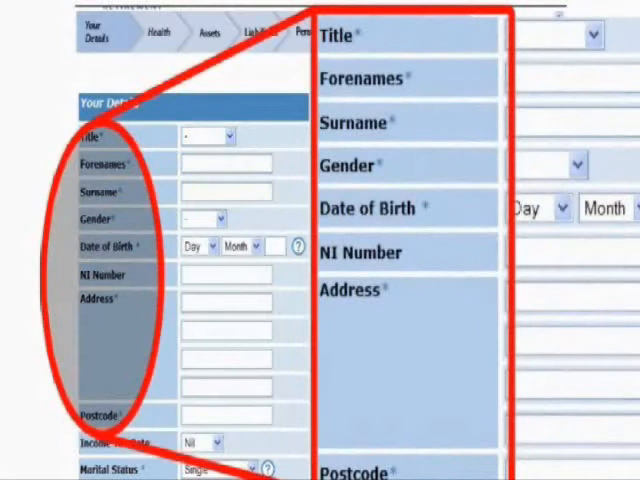
scroll("down", 3)
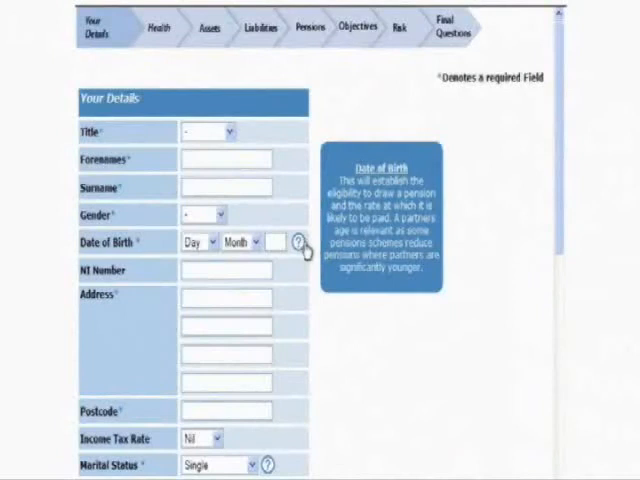
scroll("down", 3)
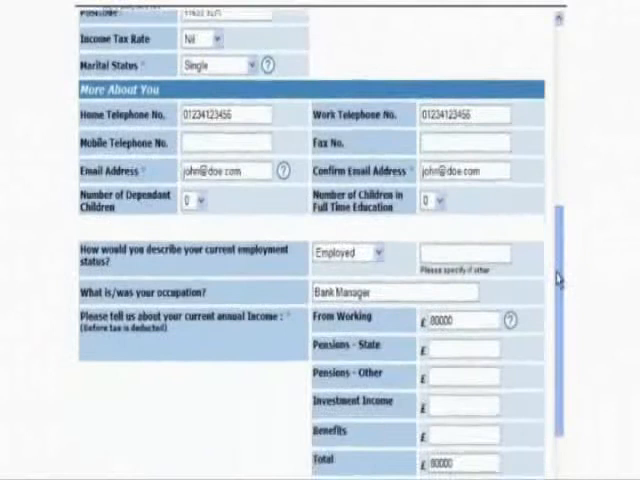
scroll("down", 3)
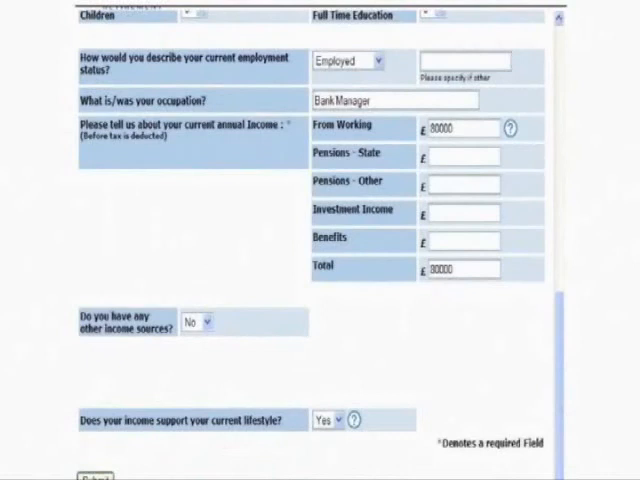
scroll("down", 3)
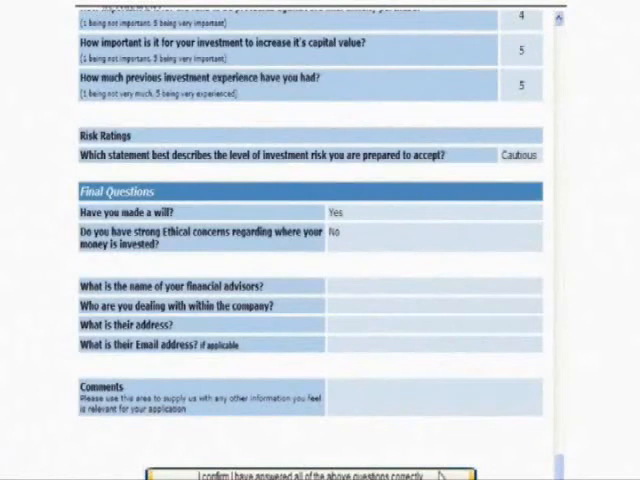